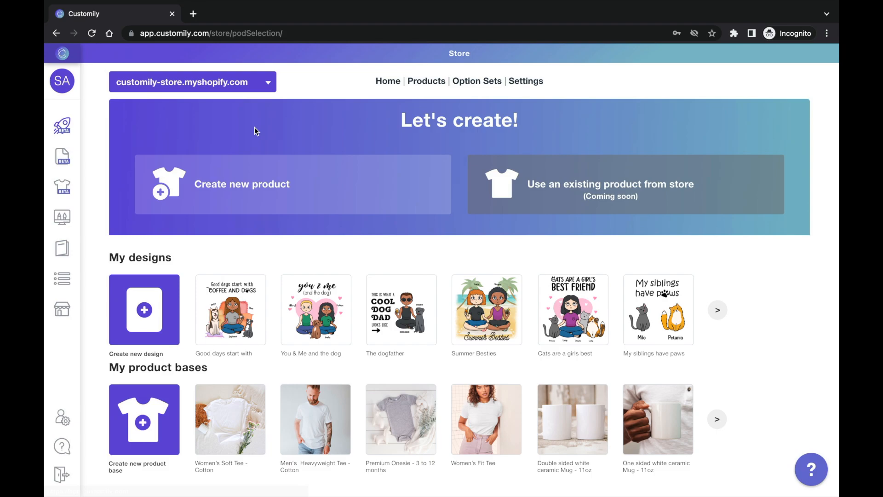
Start a new product with Casestry as the provider to see its catalogue.
left_click(241, 184)
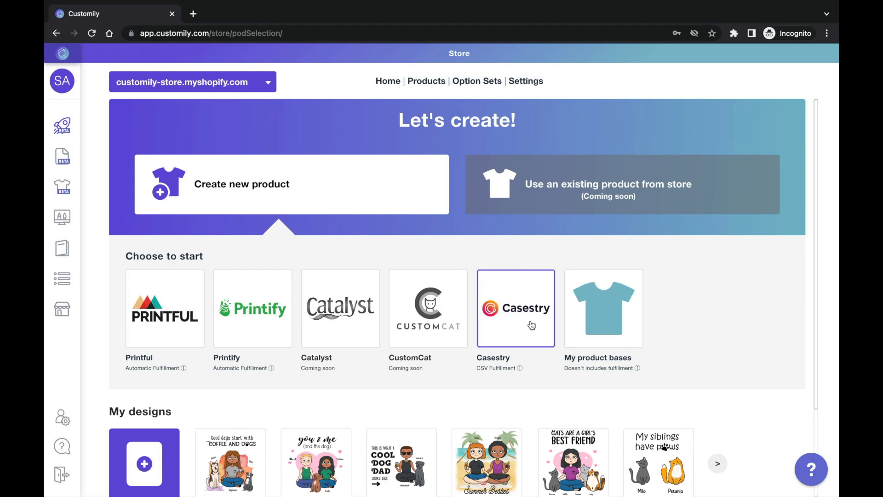
left_click(515, 308)
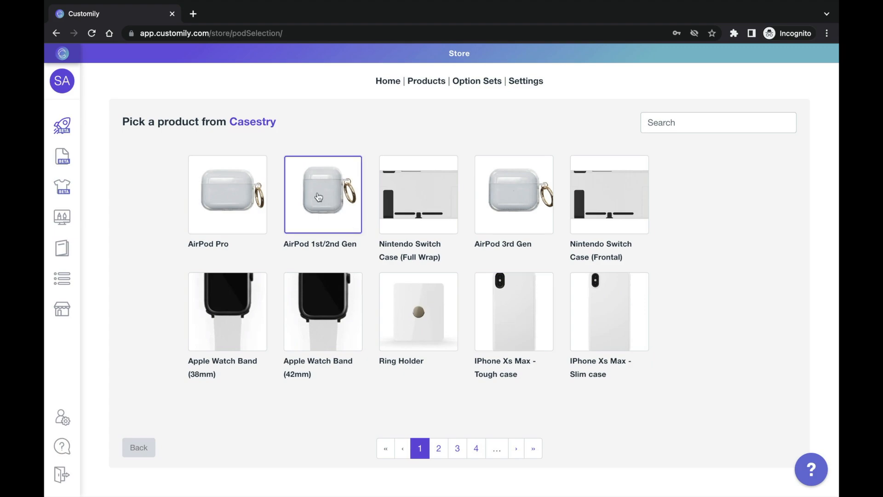
Choose the AirPod 1st/2nd Gen case in Gold and continue to design selection.
left_click(322, 194)
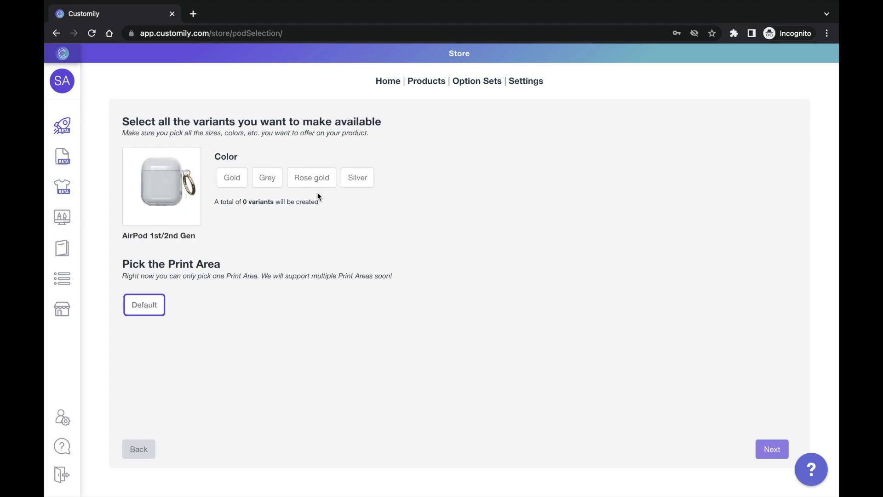
left_click(231, 177)
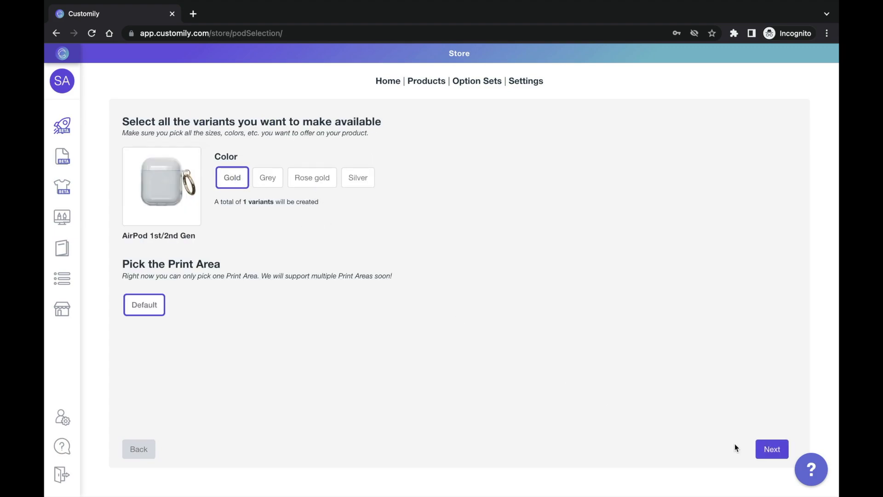
left_click(772, 449)
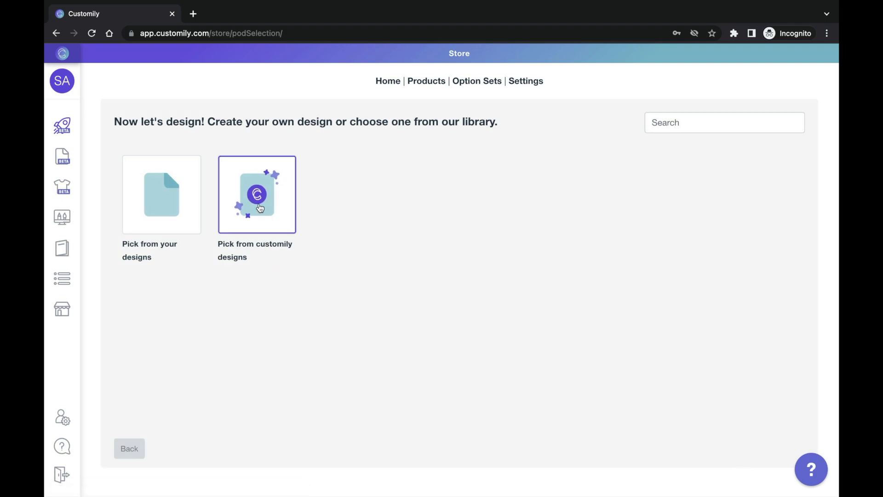
Browse the Customily Design Library, paging through to page 8.
left_click(257, 195)
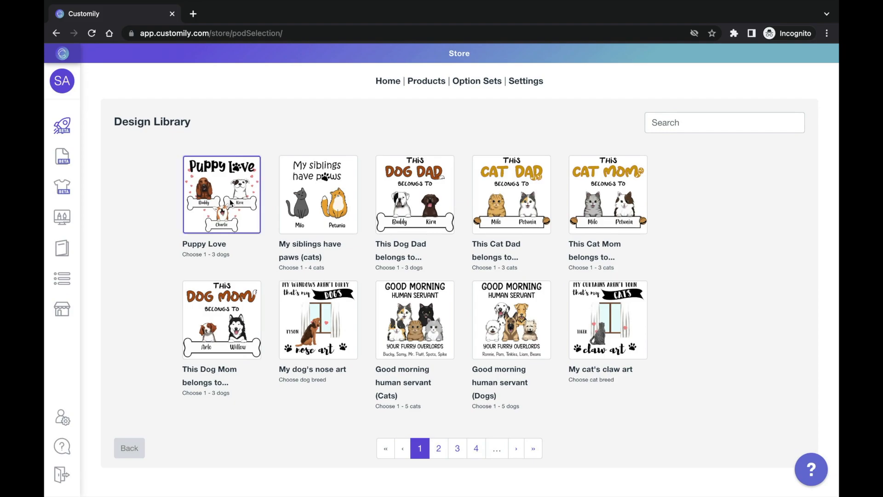
left_click(415, 195)
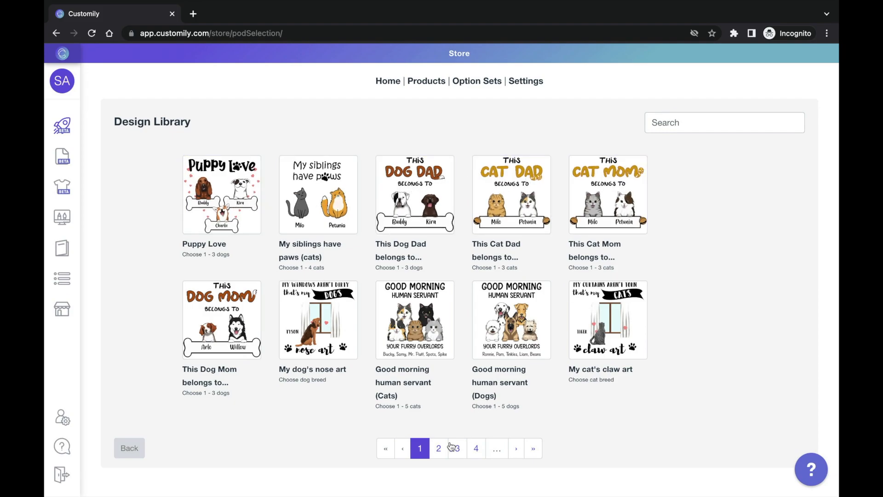
left_click(438, 448)
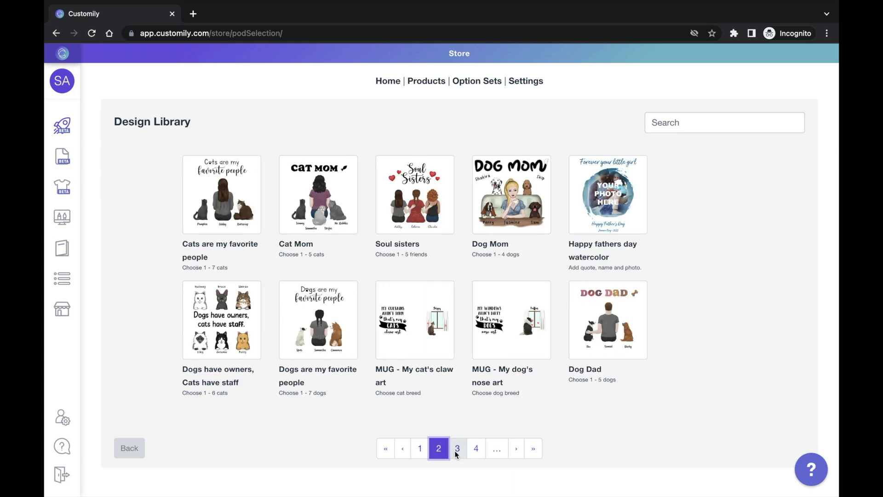
left_click(457, 448)
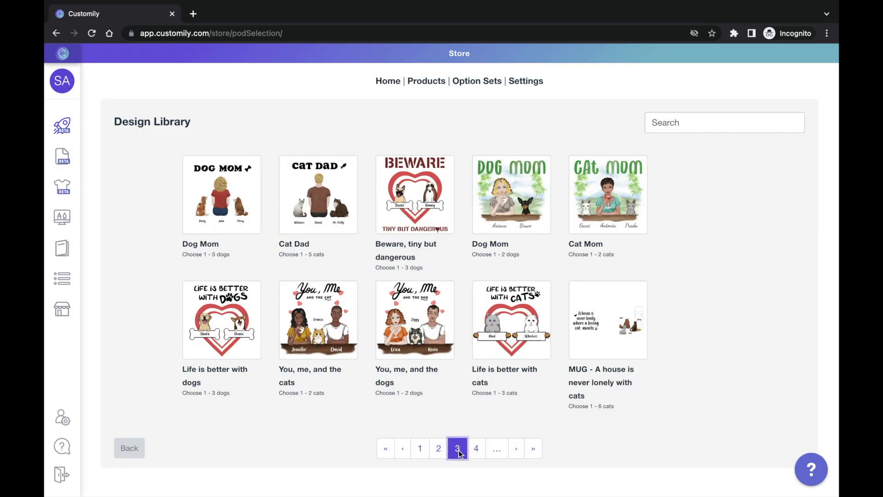
left_click(477, 448)
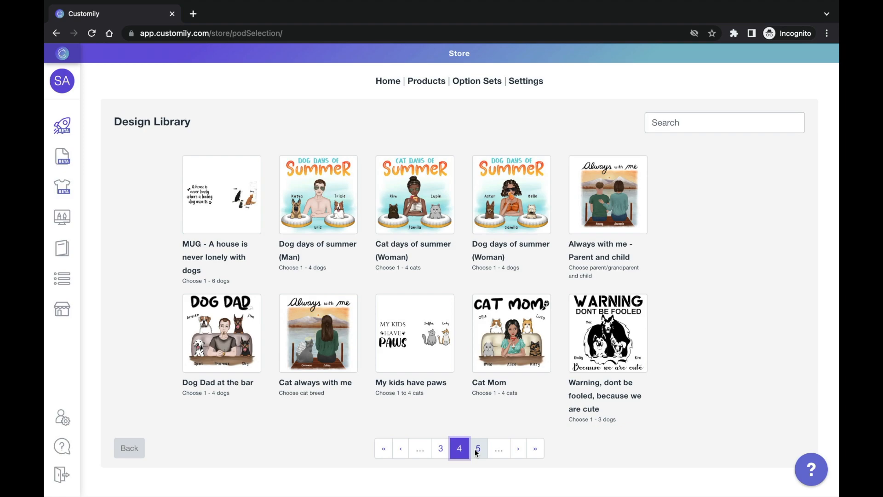
left_click(478, 448)
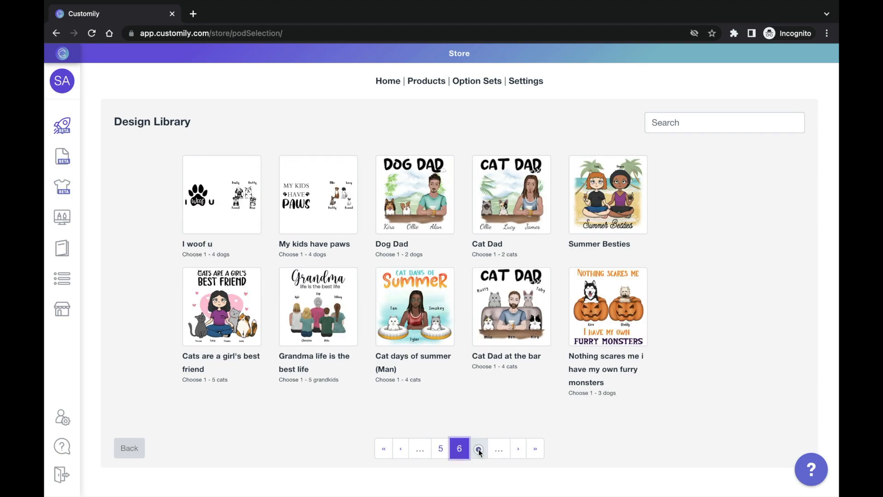
left_click(479, 448)
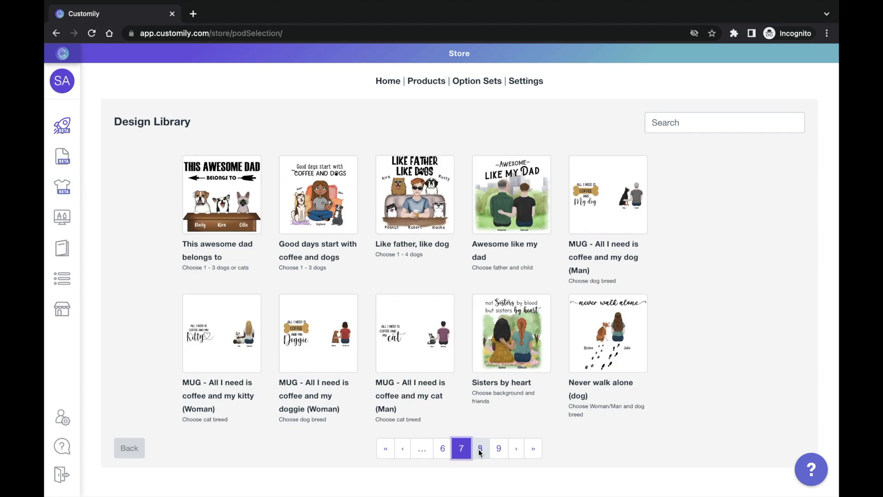
left_click(480, 448)
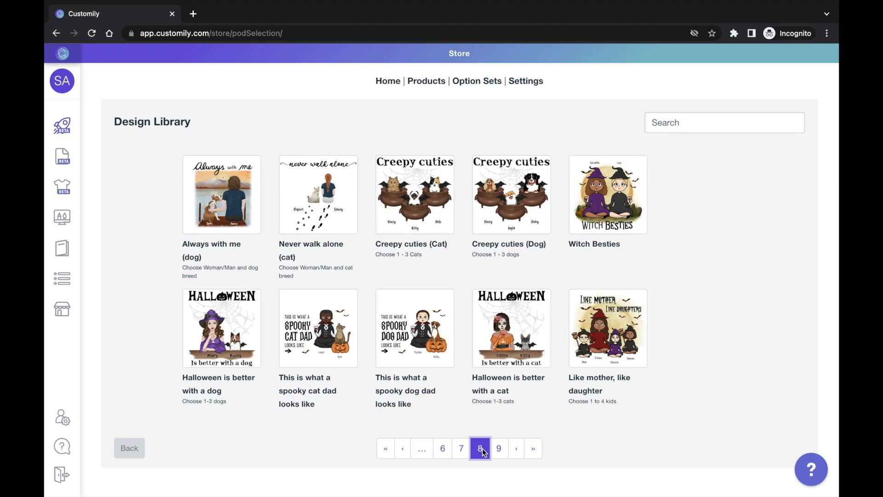
Return to page 1 and apply the Puppy Love design to the case.
left_click(222, 194)
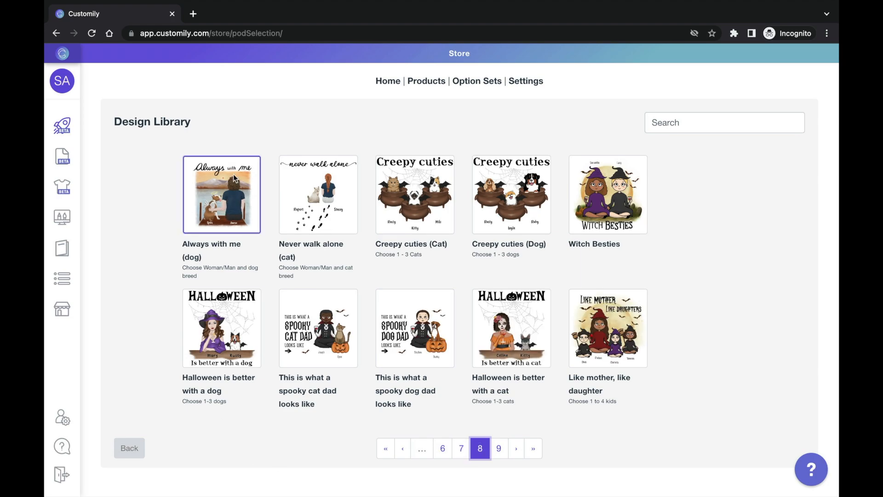
left_click(415, 194)
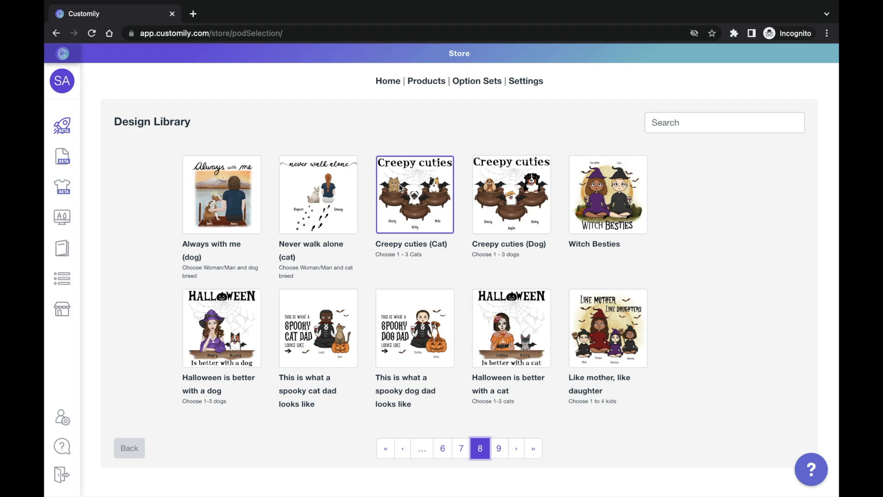
mouse_move(410, 190)
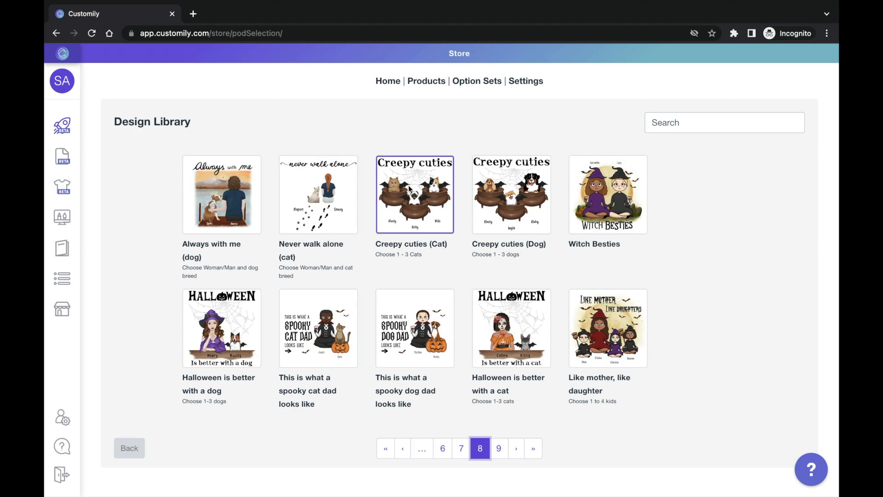
left_click(607, 194)
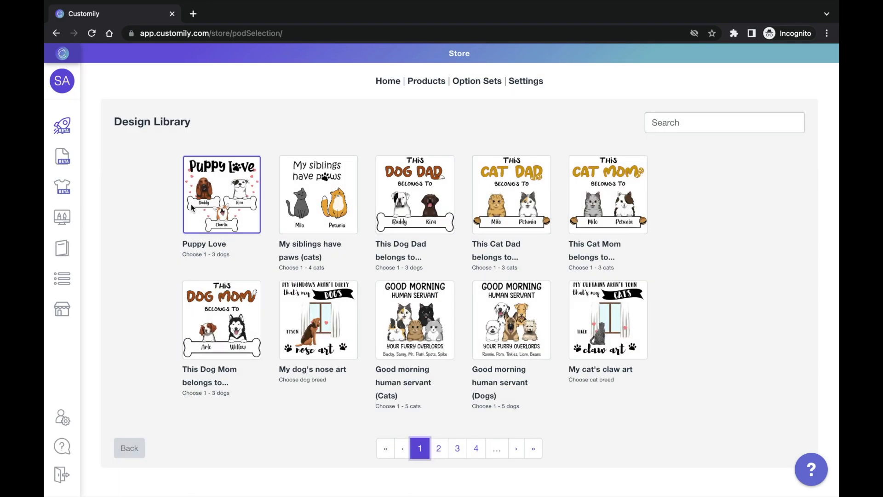
left_click(222, 194)
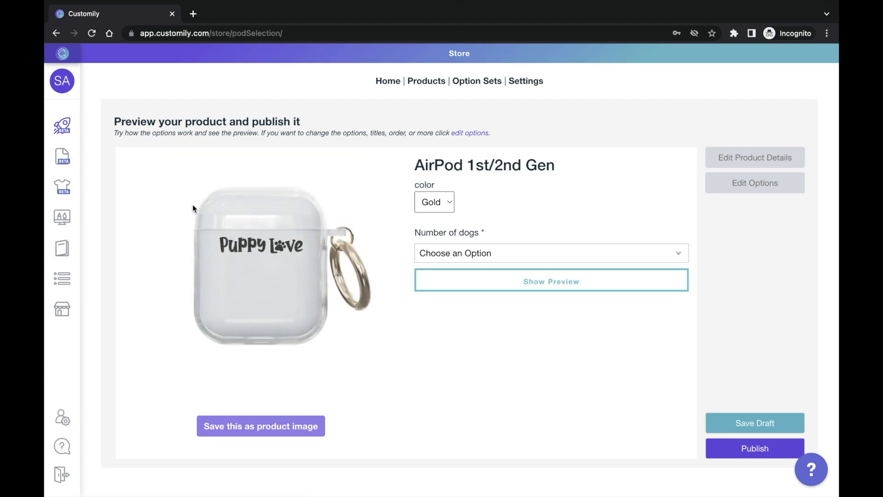
Preview the case with 1 dog across breed groups A, C and G-L, then head back home.
left_click(550, 253)
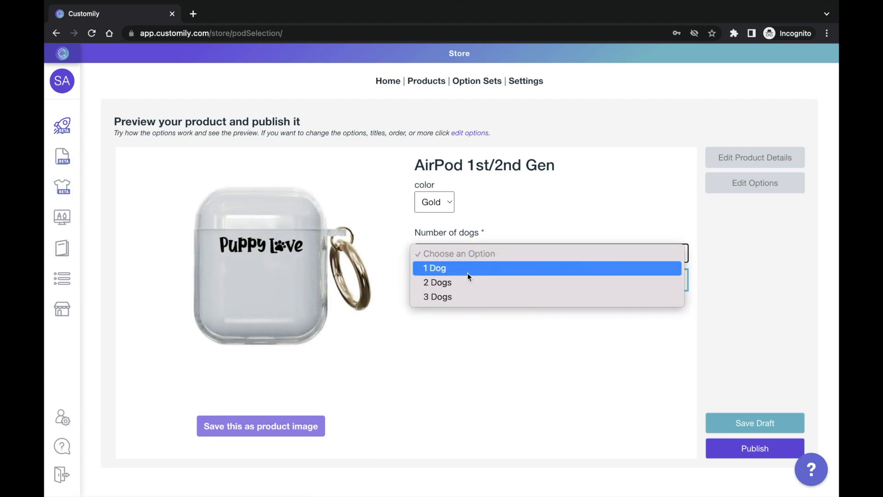
left_click(434, 268)
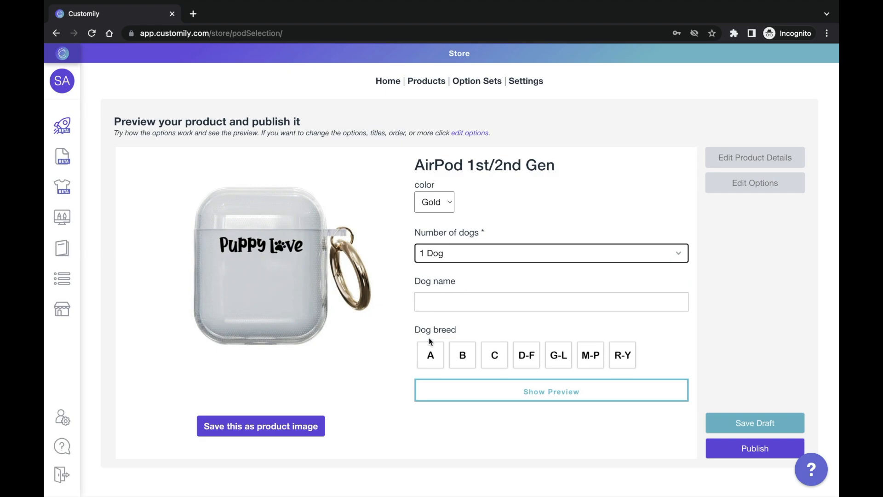
left_click(429, 355)
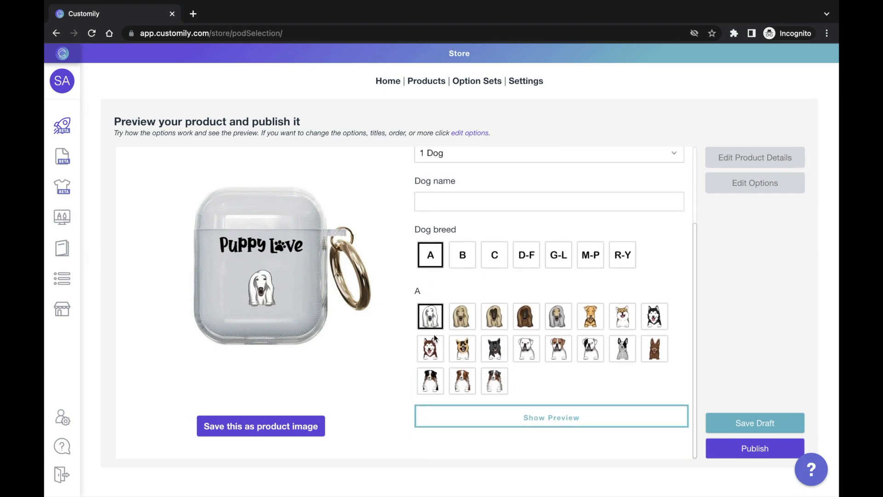
left_click(494, 255)
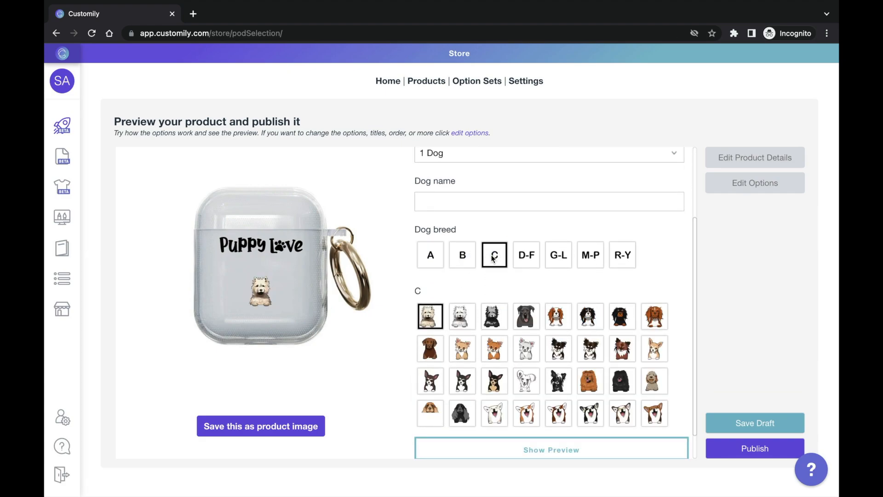
left_click(559, 254)
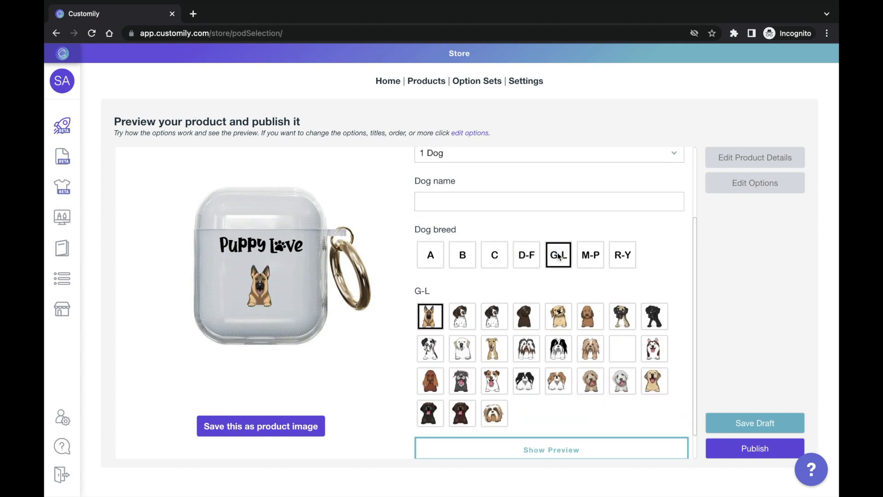
left_click(622, 254)
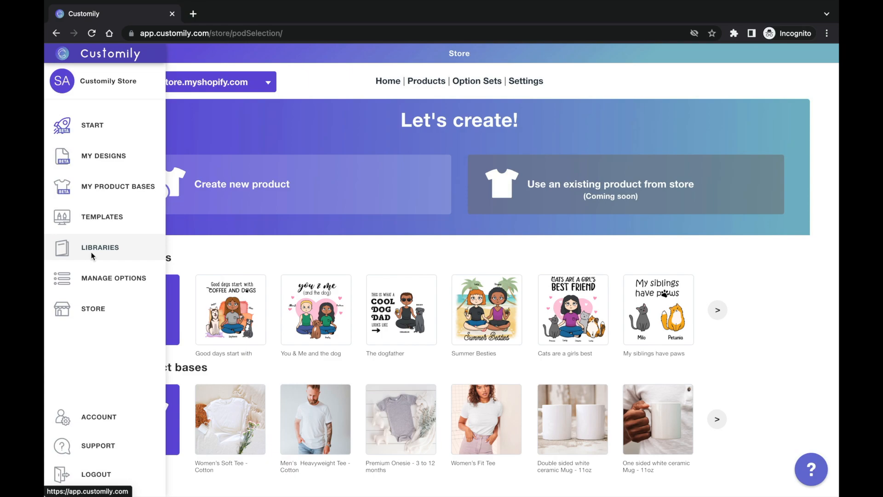
Look through the Full Color Frontal - Dogs (Imported) image library, then go to My Designs.
left_click(99, 248)
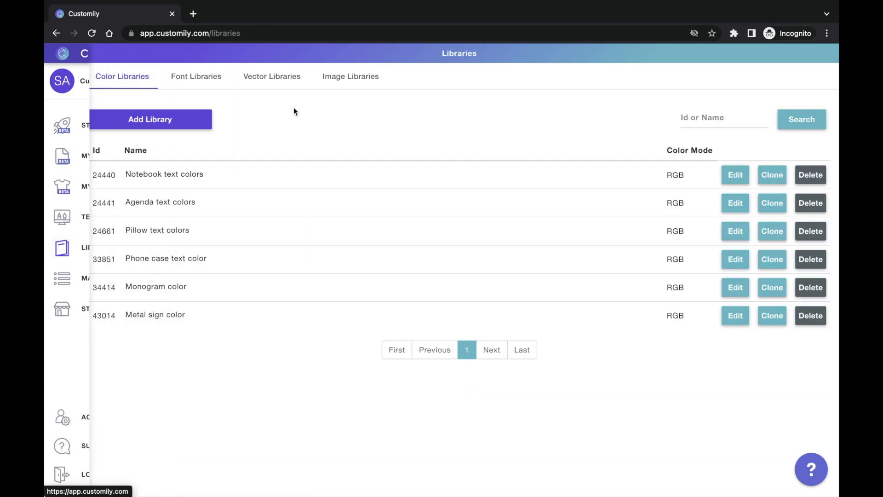
left_click(349, 76)
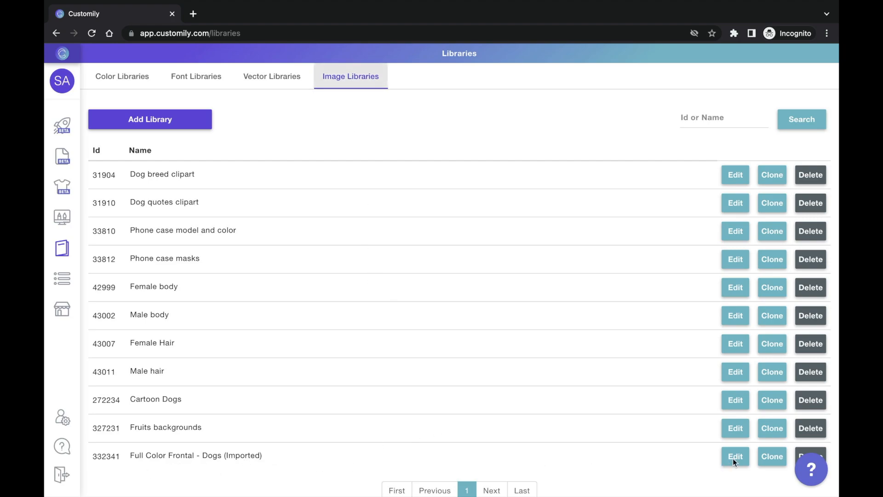
left_click(735, 456)
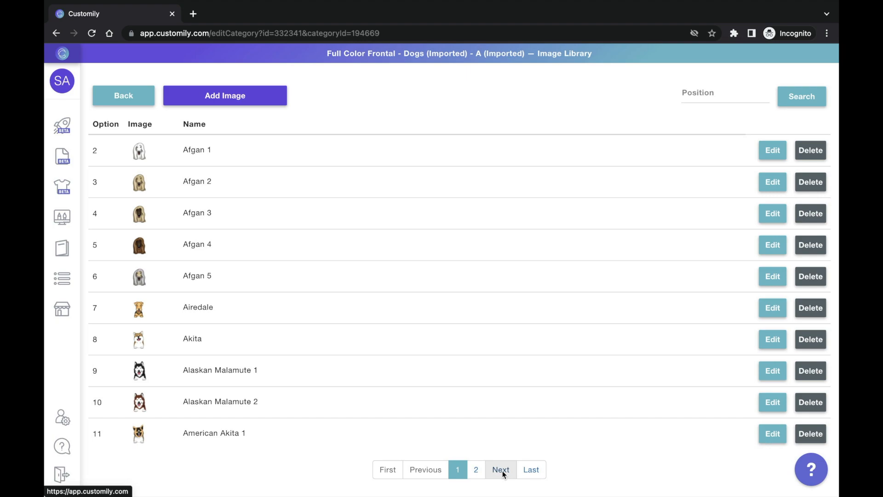
left_click(499, 469)
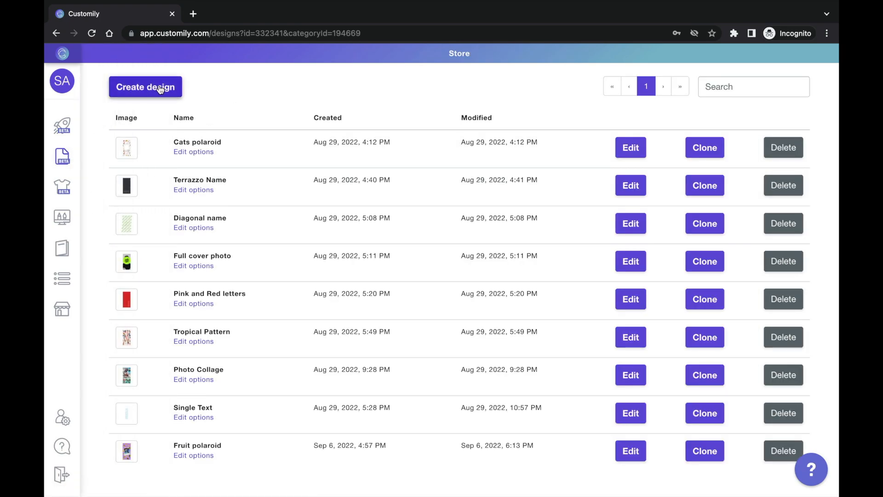
Create a new design named 'The most wonderful time of the year'.
left_click(144, 86)
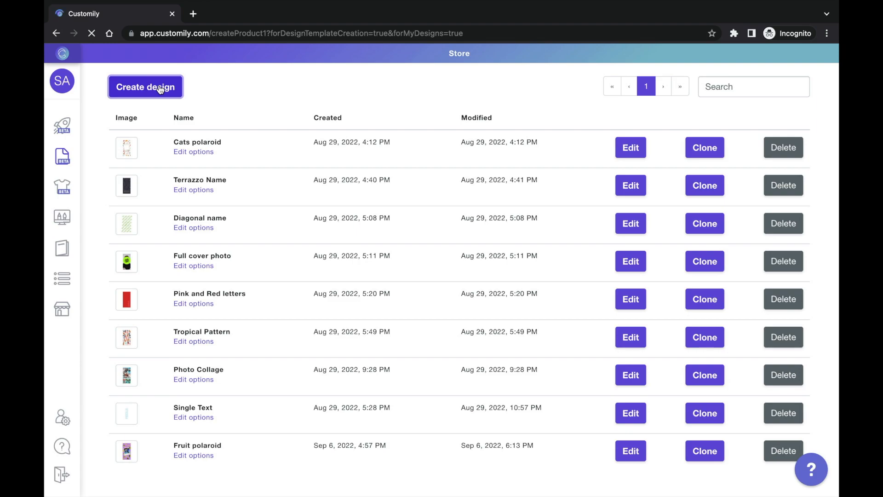
left_click(144, 86)
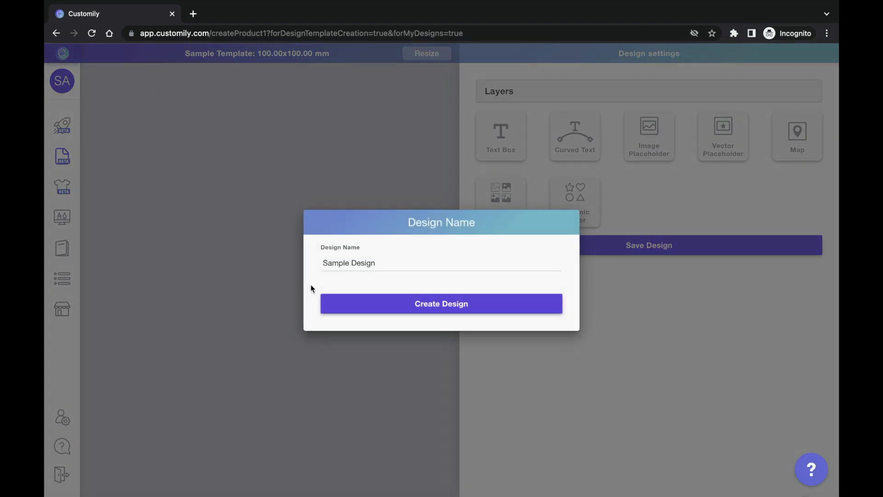
type("The most")
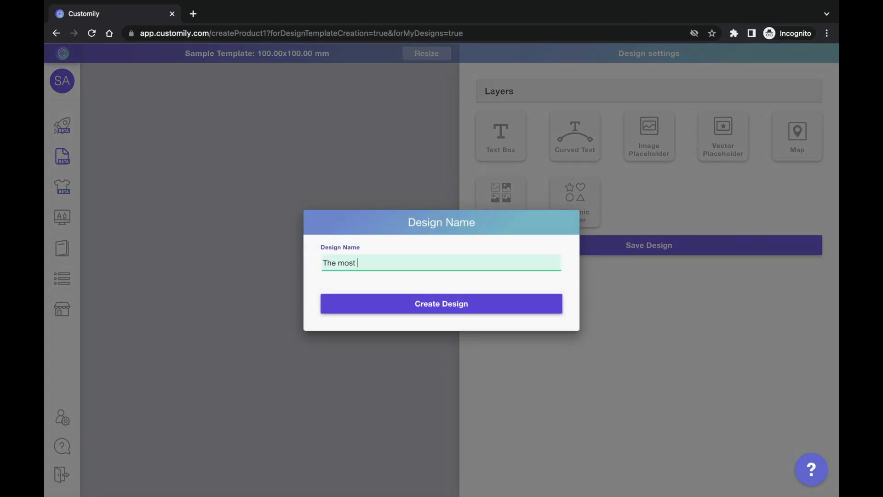
left_click(440, 304)
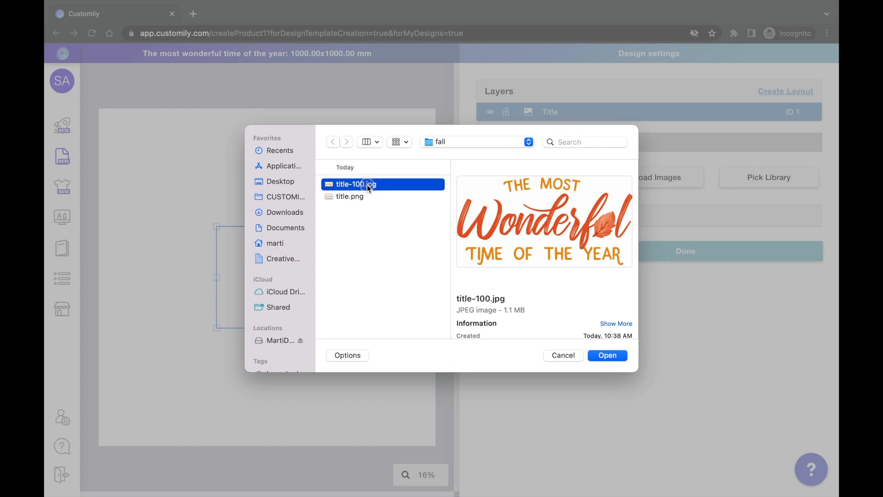
Add an image layer holding the uploaded title-100.jpg artwork near the top.
left_click(606, 355)
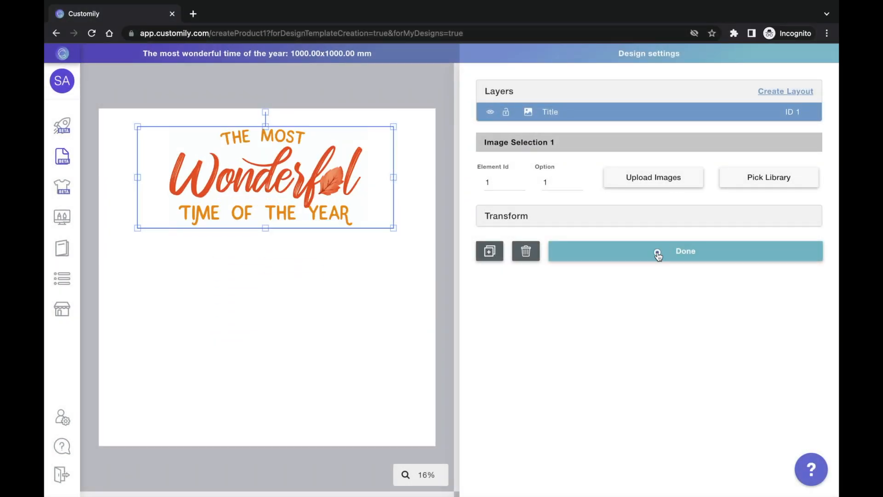
left_click(685, 250)
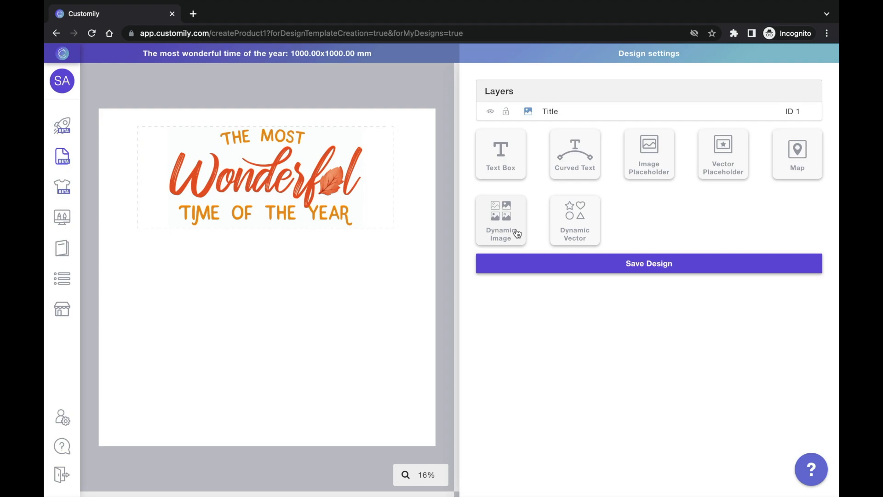
Add a dynamic image layer 'Choose Dog' from Full Color Frontal - Dogs, enlarged below the title.
left_click(500, 220)
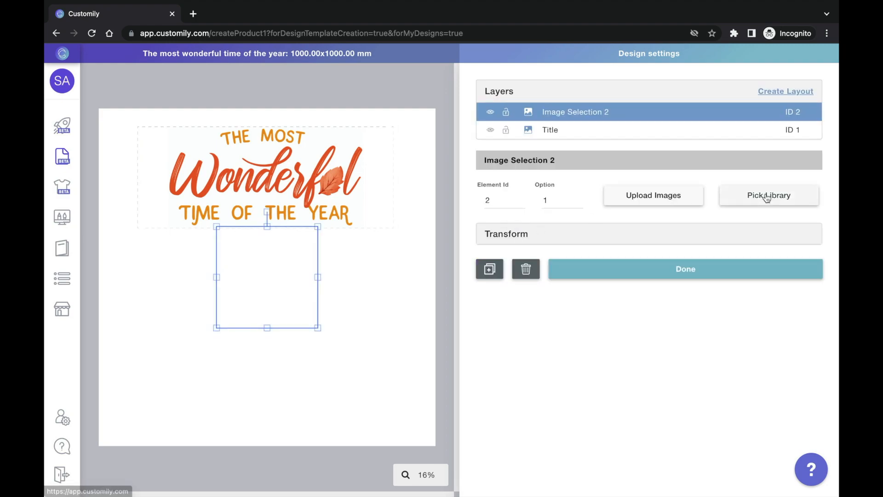
left_click(768, 195)
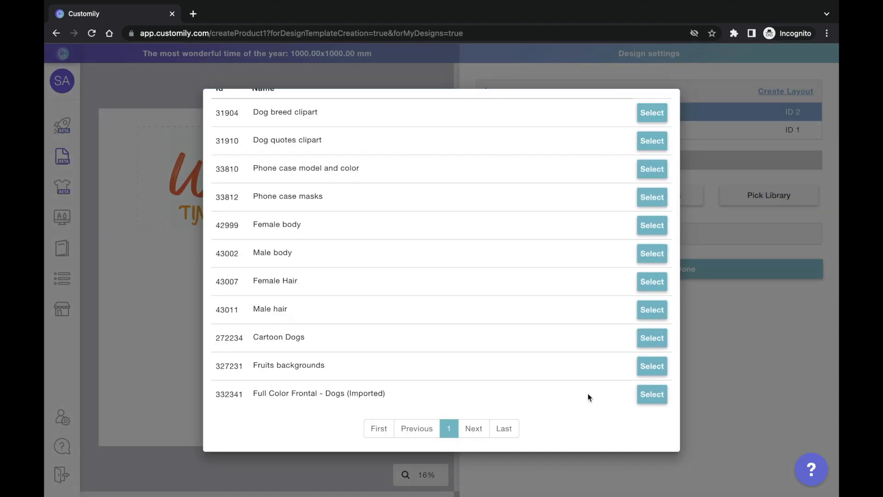
left_click(651, 395)
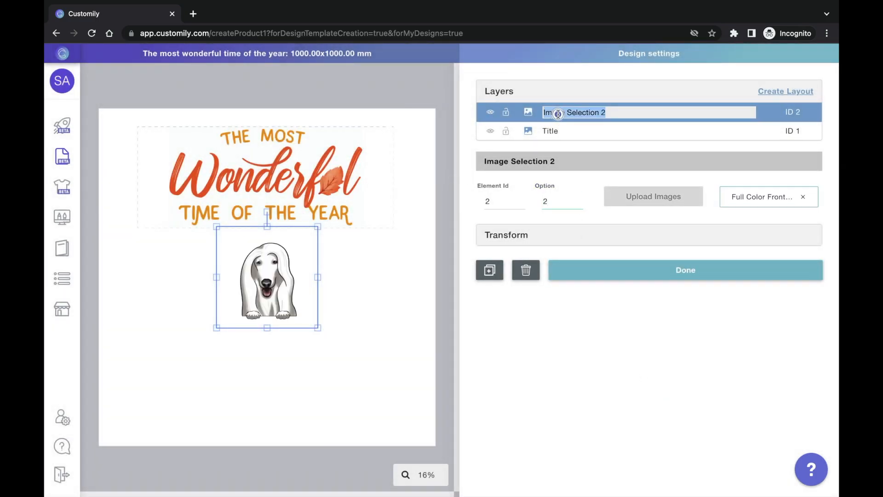
type("Choose Dog")
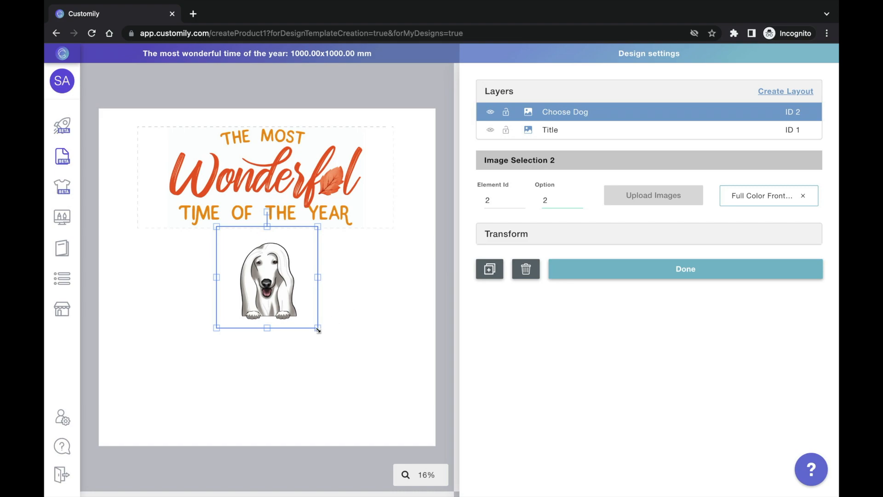
left_click_drag(318, 329, 342, 381)
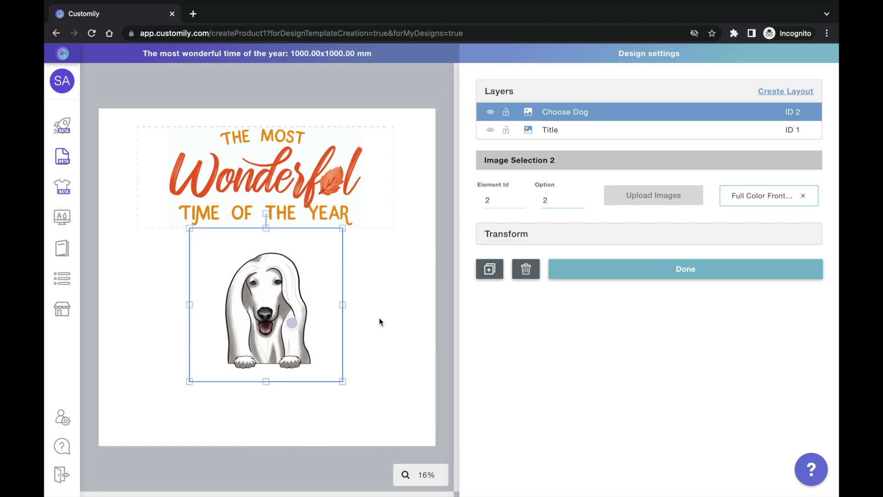
left_click(488, 269)
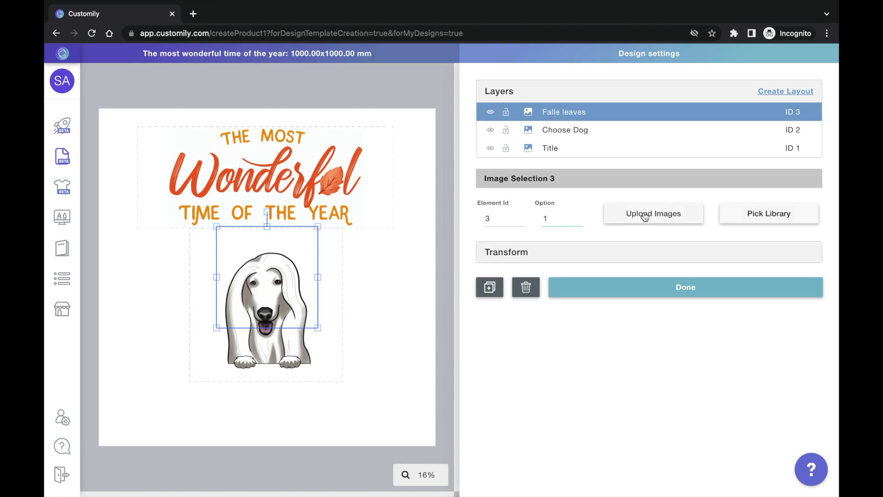
Upload fall leaves.png into the leaves layer around the dog and save the design.
left_click(653, 213)
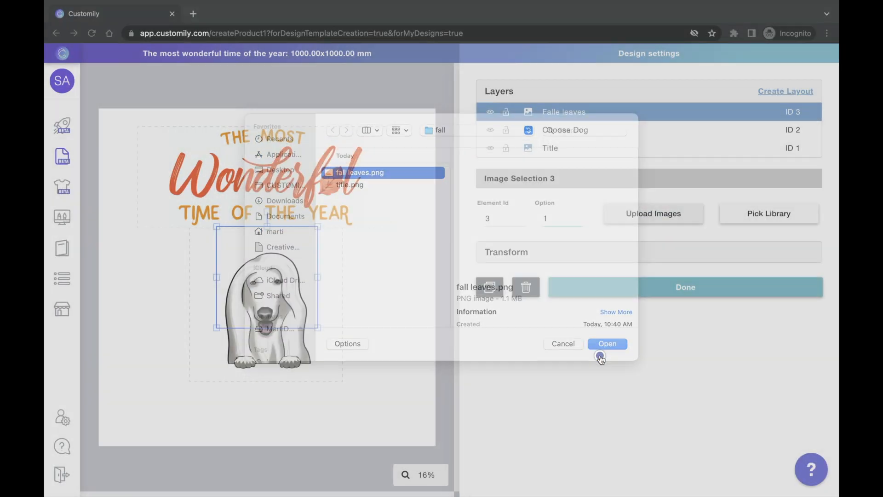
left_click(607, 343)
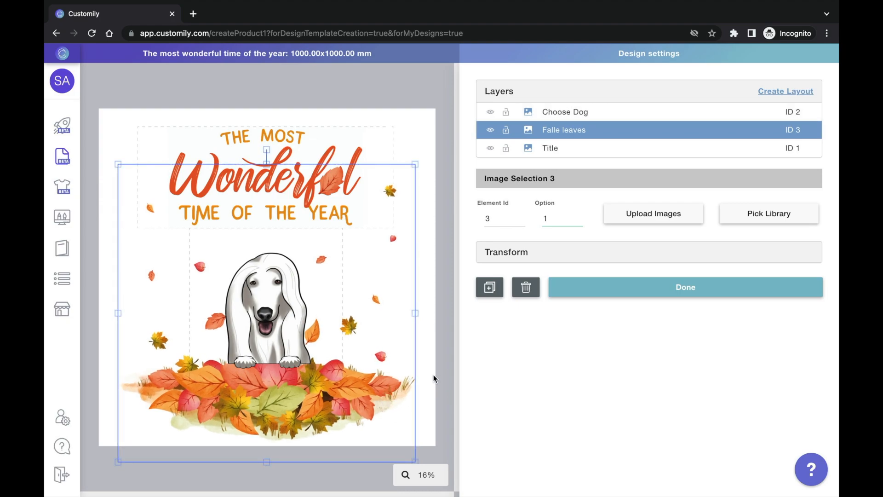
left_click(684, 287)
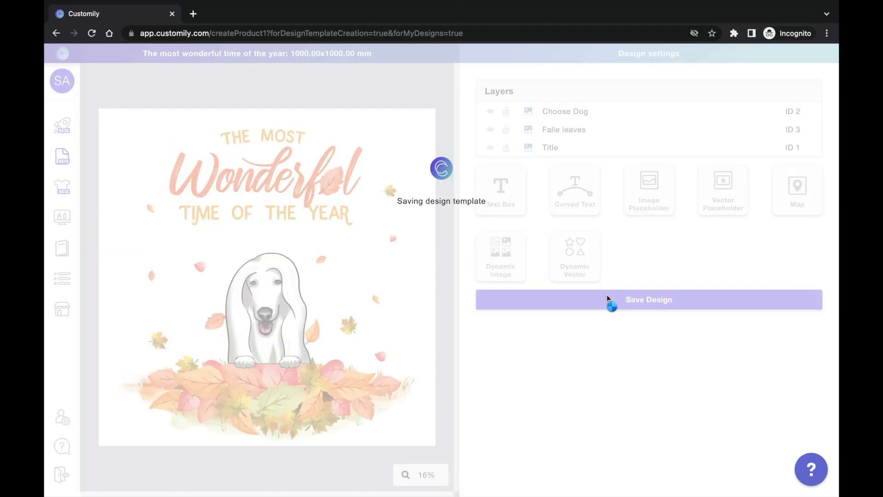